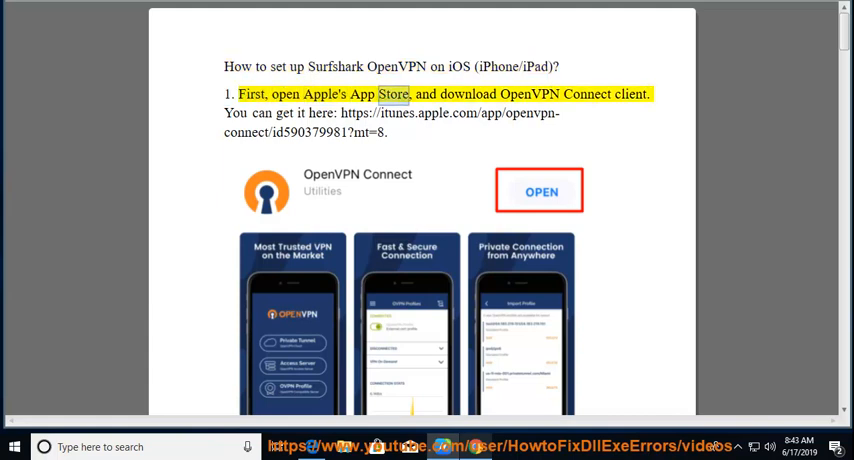
Start Read Aloud on step 1 of the Surfshark OpenVPN guide and move toward step 2.
double_click(586, 94)
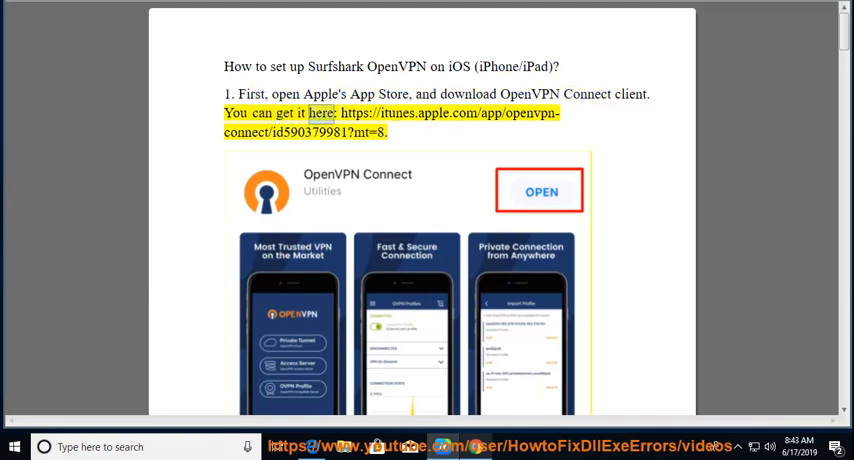
drag(312, 112, 388, 144)
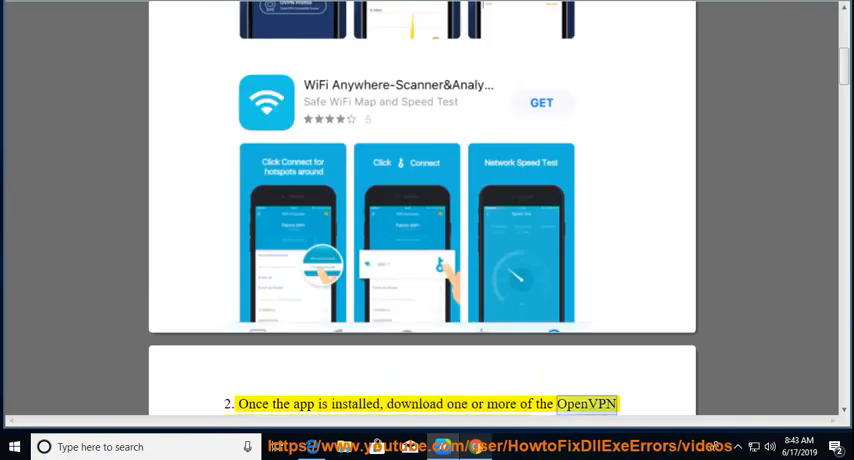
Scroll through step 2 on downloading configuration files, past the server list screenshot, to step 3.
scroll(down, 3)
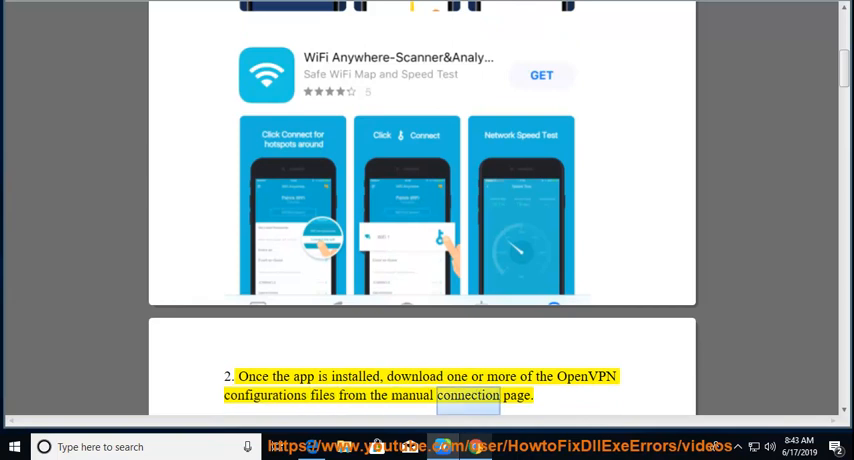
scroll(down, 3)
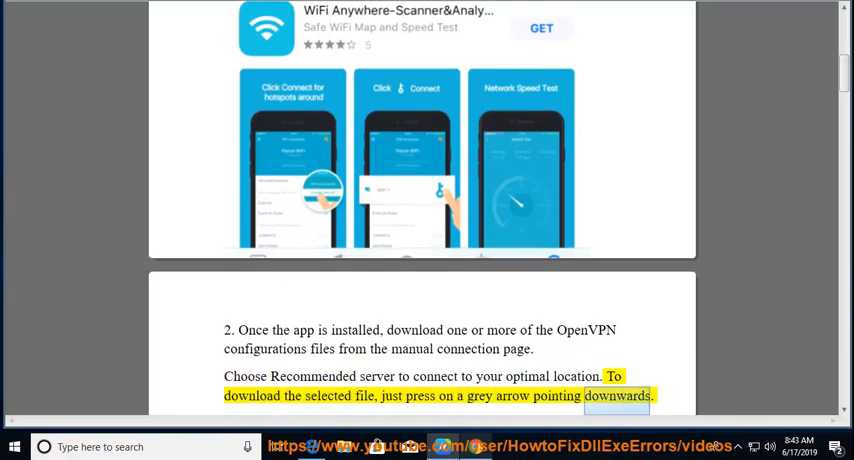
scroll(down, 3)
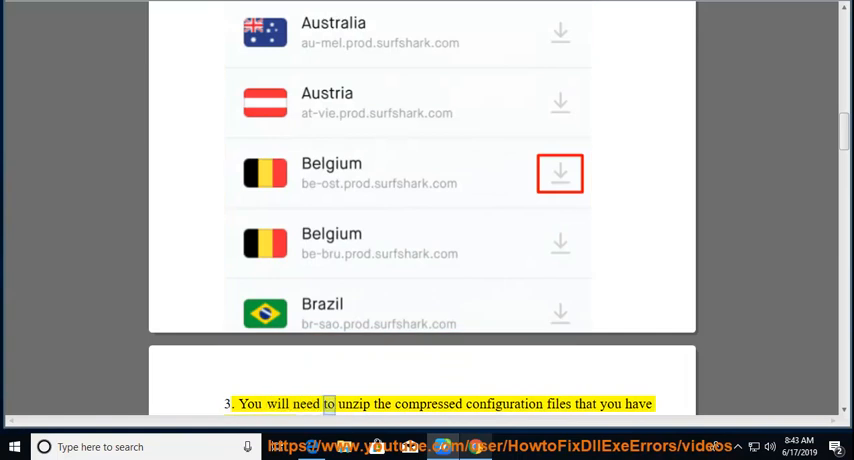
Scroll through step 3 on unzipping the configuration files until step 4 on opening OpenVPN appears.
scroll(down, 3)
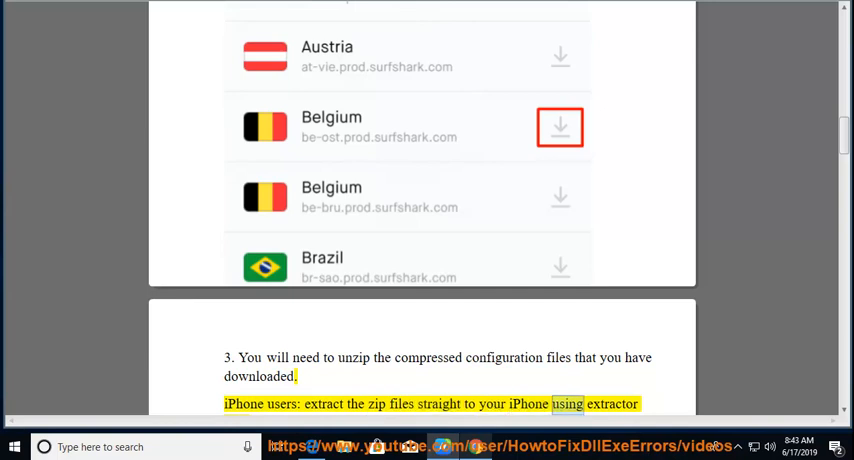
scroll(down, 3)
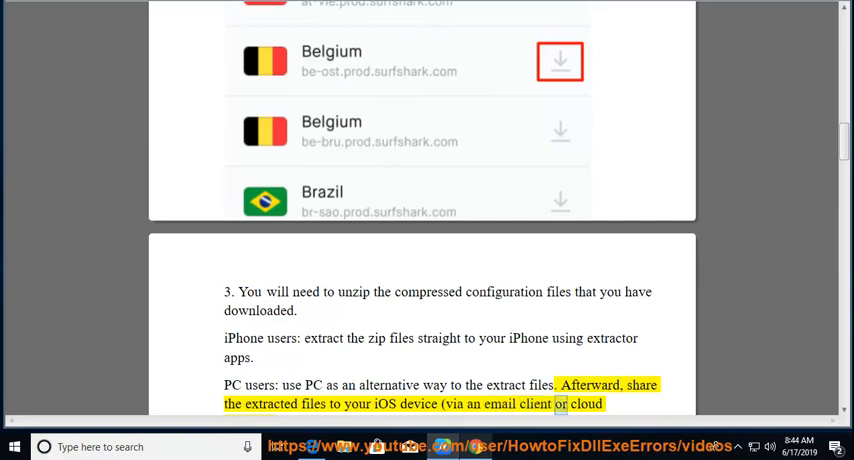
scroll(down, 3)
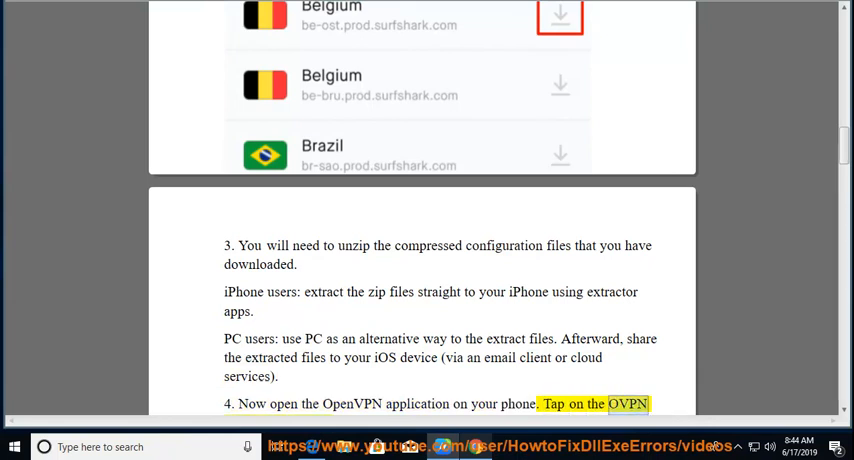
scroll(down, 3)
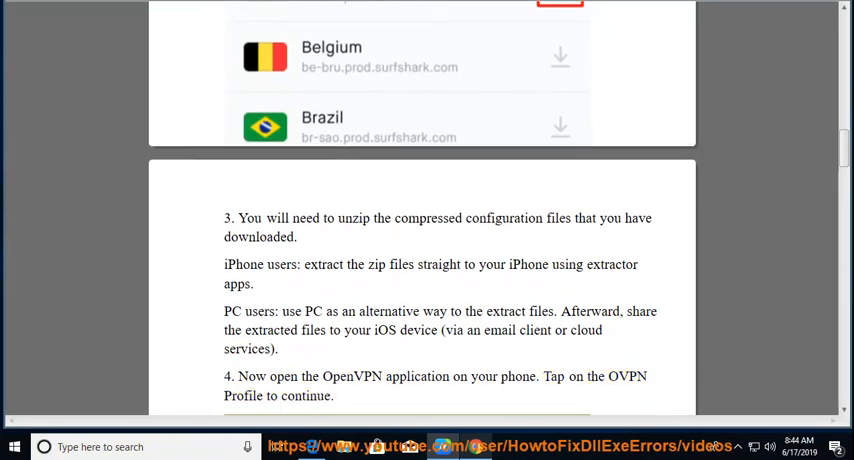
Scroll past the Import Profile and Imported Profile screenshots of steps 4–5 to step 6 on connecting.
scroll(down, 3)
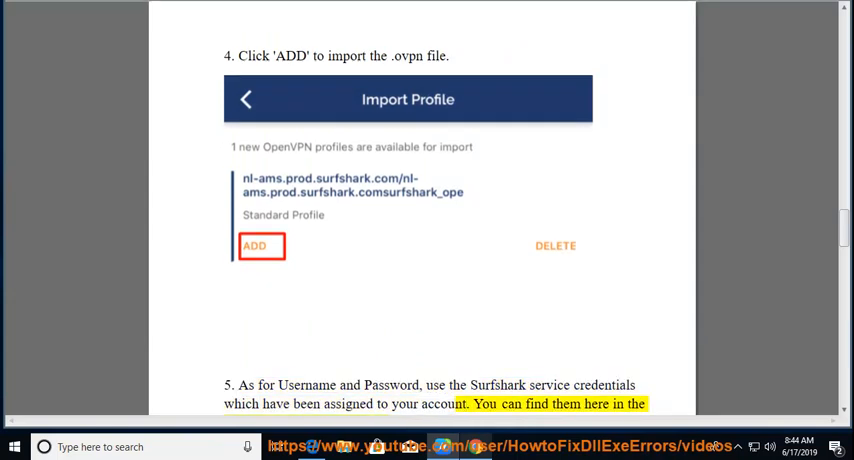
scroll(down, 3)
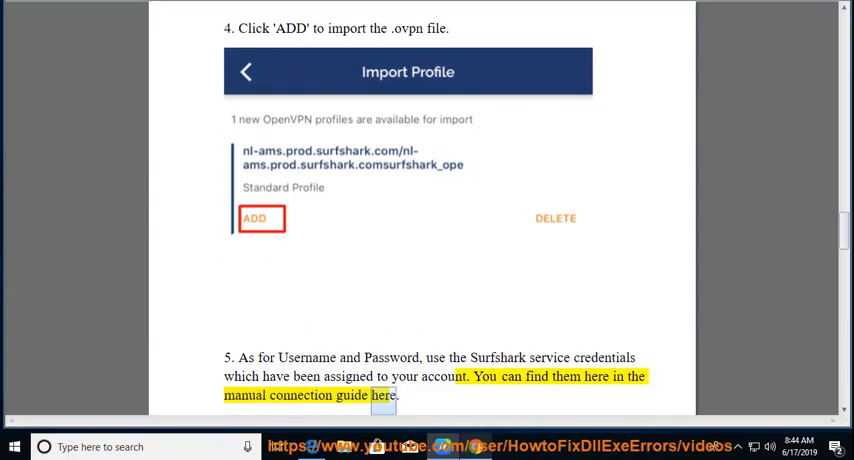
scroll(down, 3)
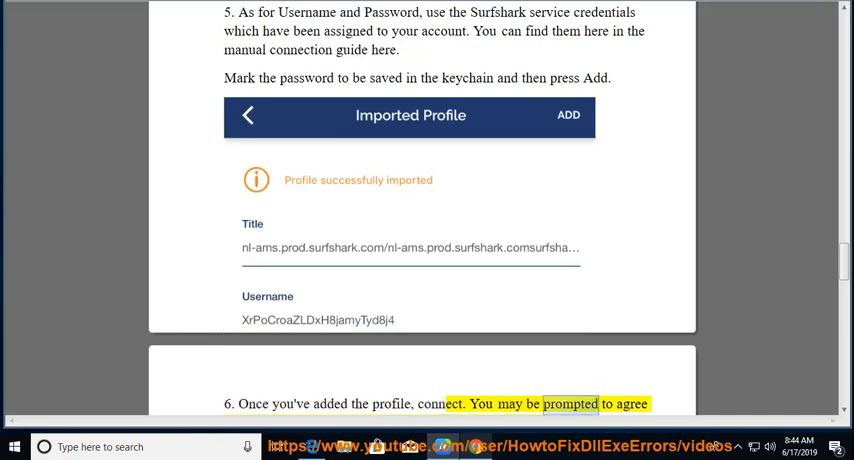
scroll(down, 3)
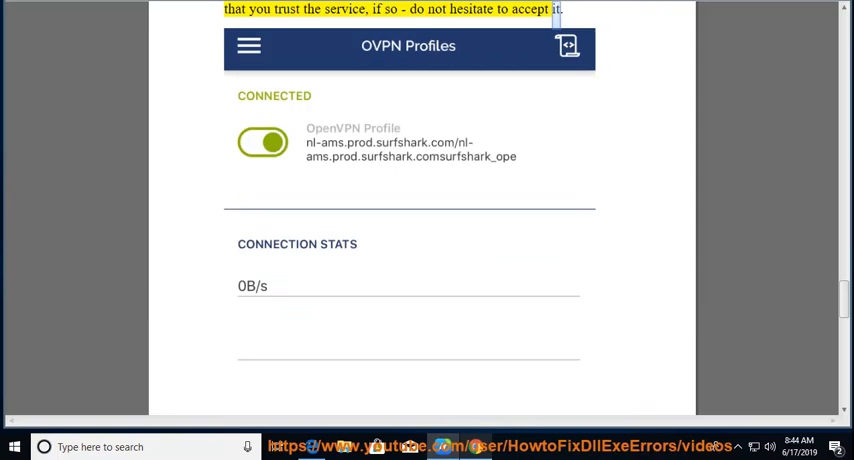
Scroll past the connection stats screenshot through step 7 to the closing support contact note.
scroll(down, 3)
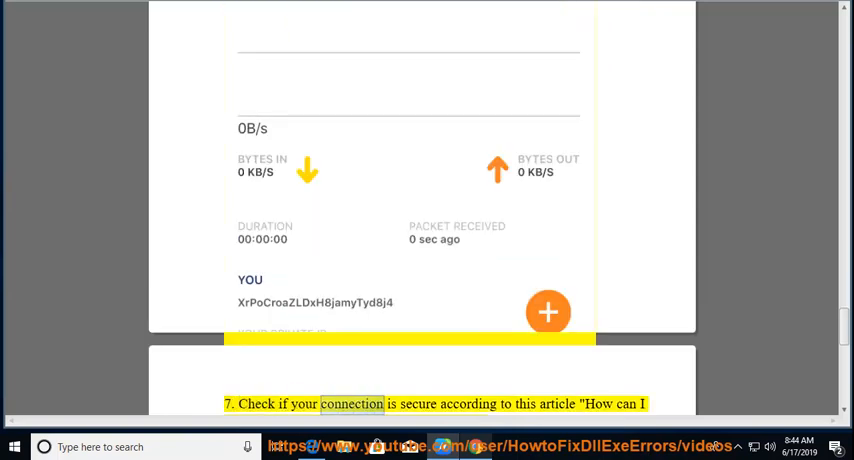
scroll(down, 3)
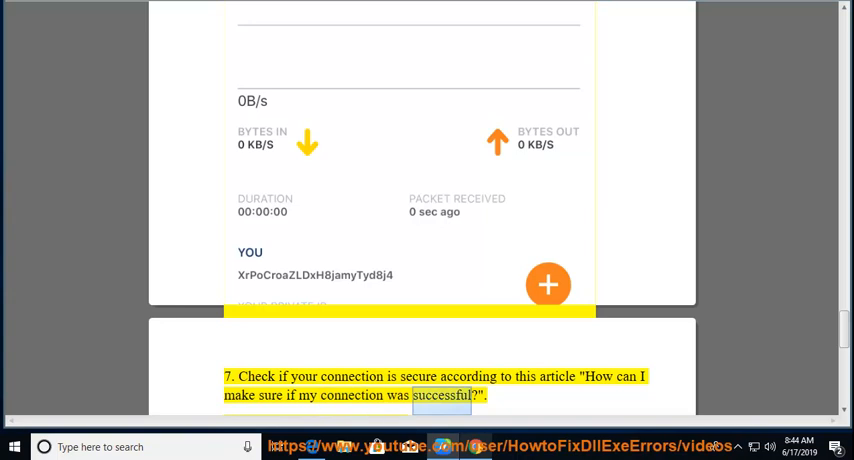
scroll(down, 3)
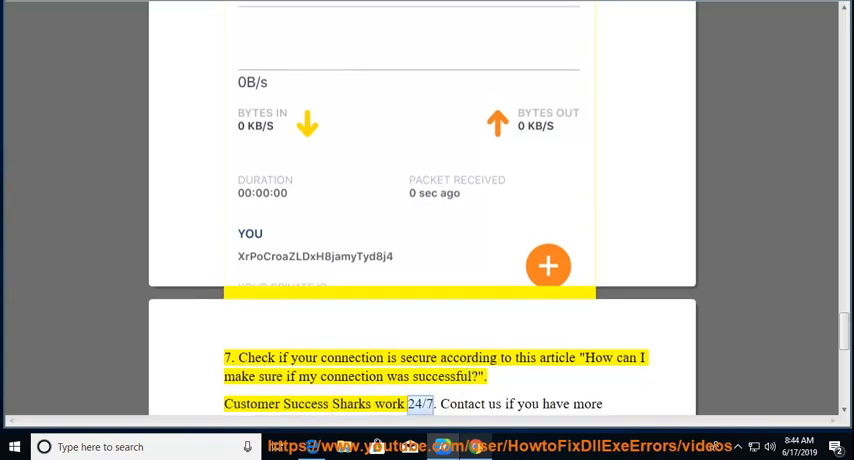
scroll(down, 3)
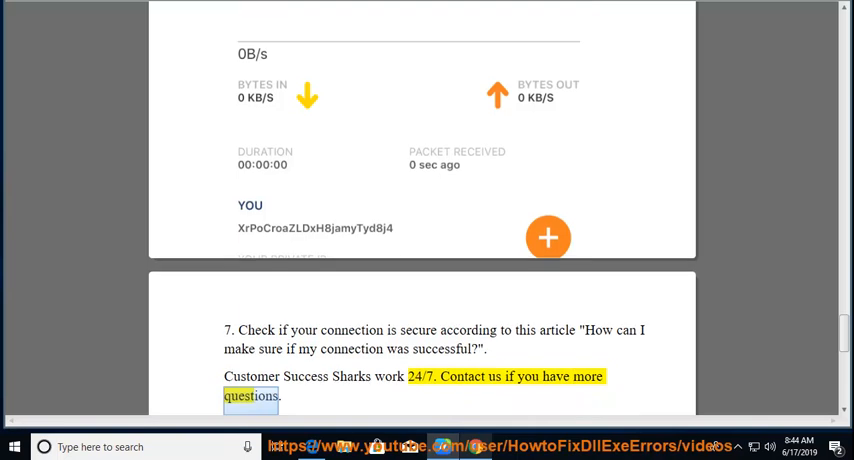